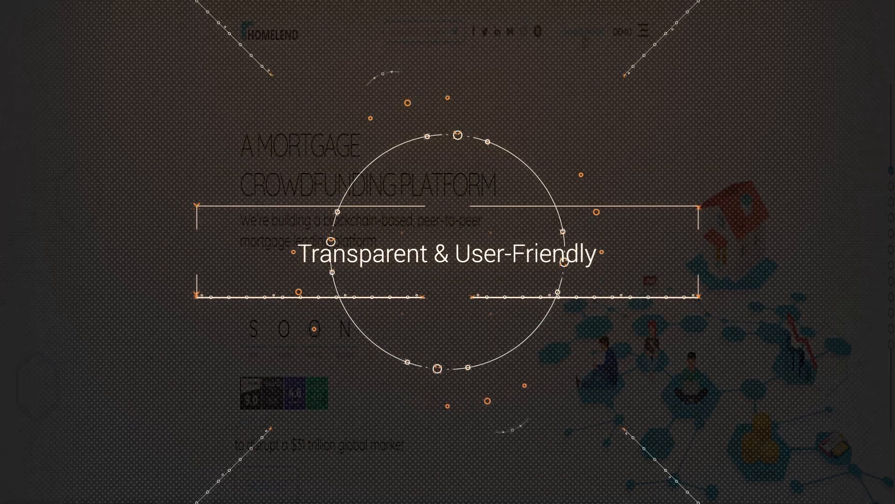
# Step: Scroll the Homelend homepage past 'Today's Mortgage Lending Industry' to the embedded intro video
pyautogui.scroll(-3)
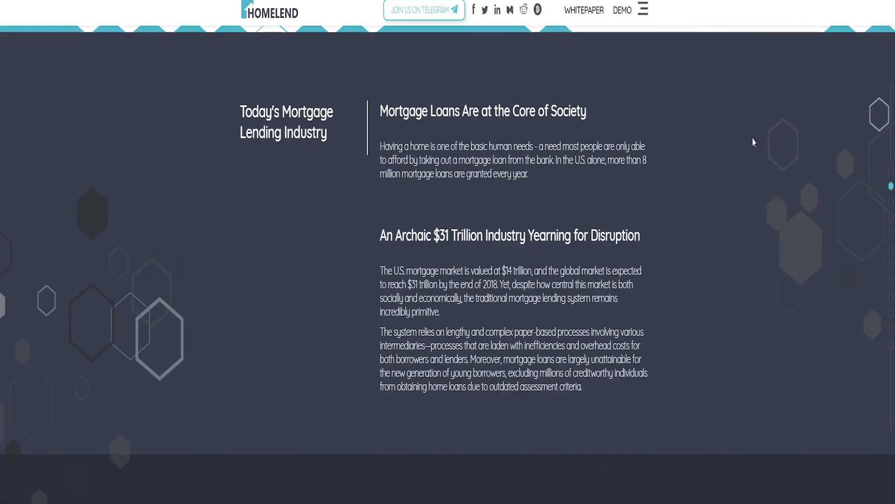
pyautogui.scroll(-3)
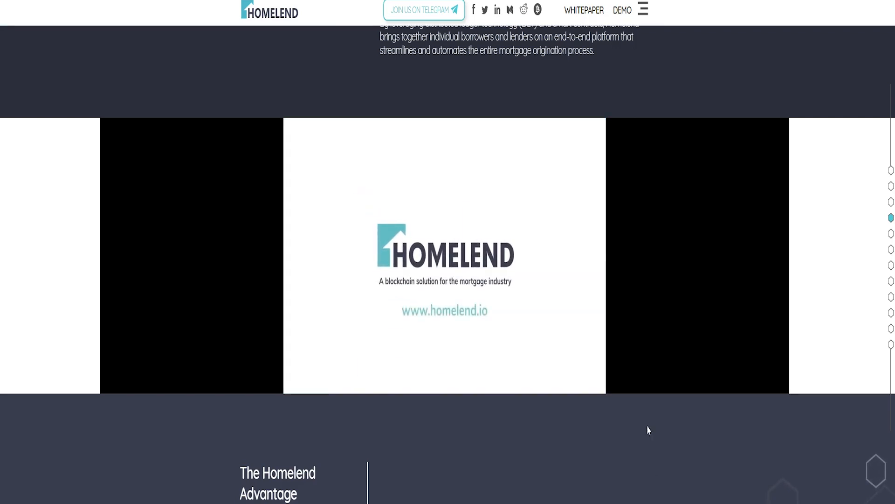
# Step: Scroll through Advantage, Token and Team, expand Team & Advisers, and reach Our Partners
pyautogui.scroll(-3)
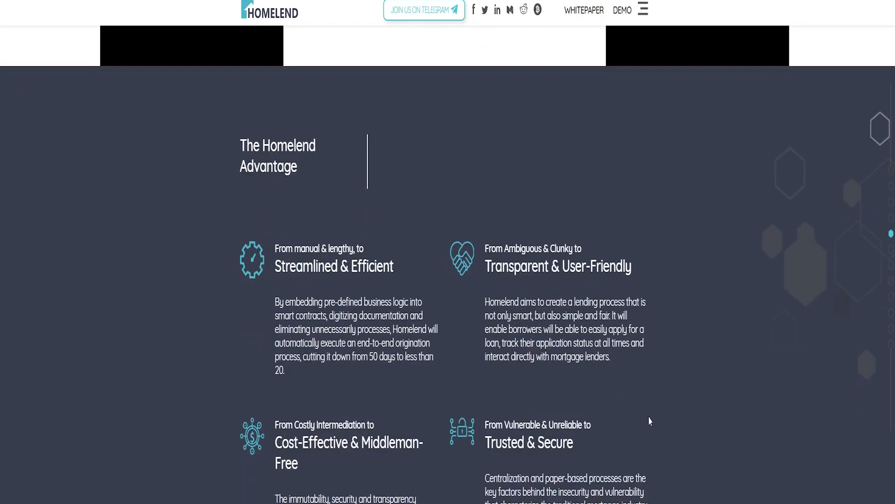
pyautogui.scroll(-3)
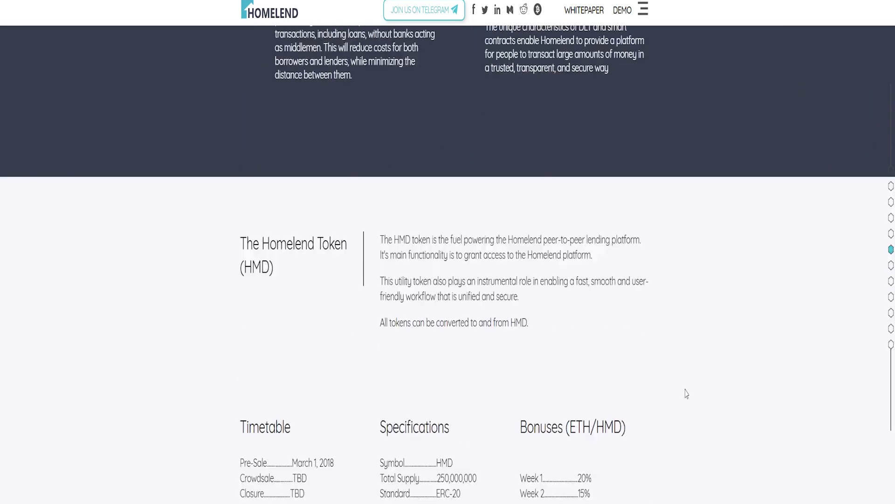
pyautogui.scroll(-3)
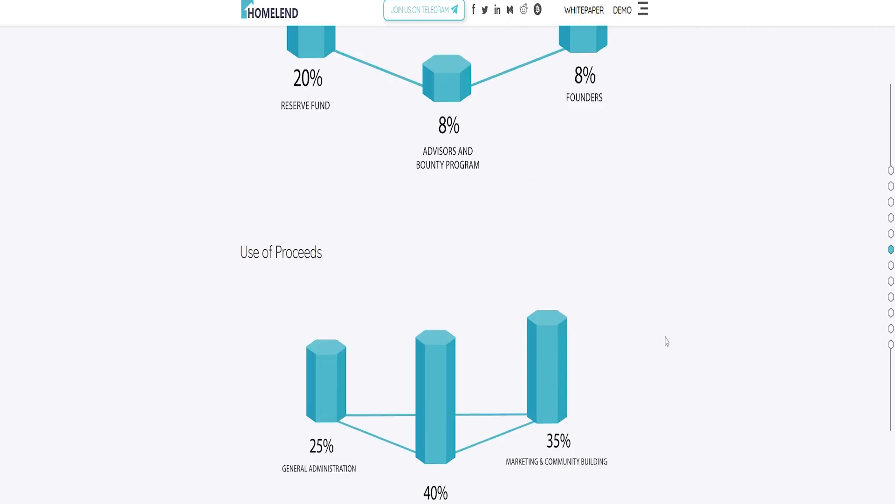
pyautogui.scroll(-3)
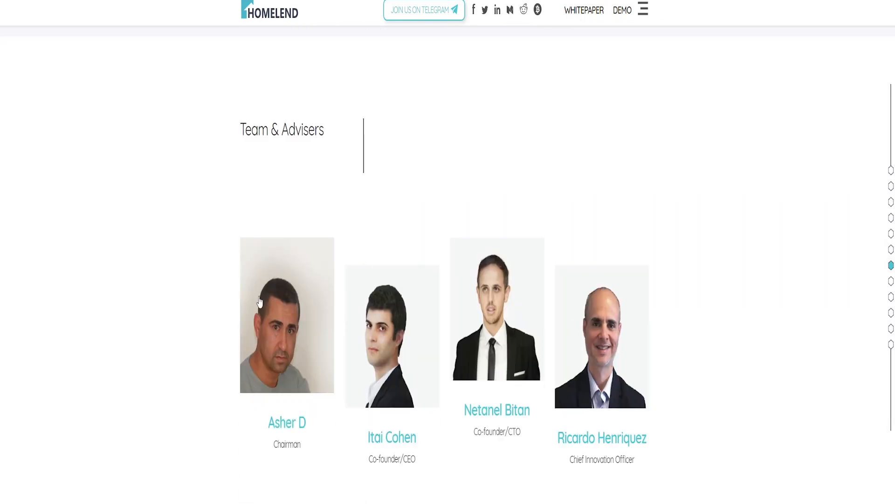
pyautogui.scroll(-3)
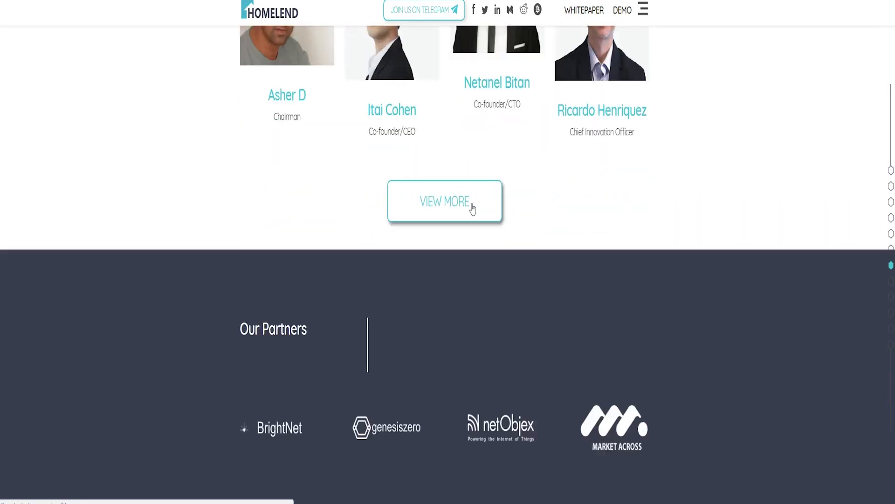
pyautogui.click(444, 202)
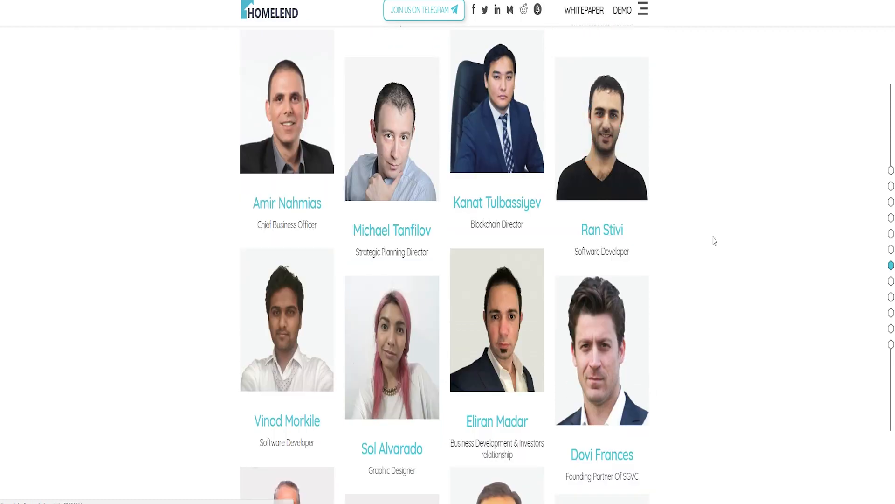
pyautogui.scroll(-3)
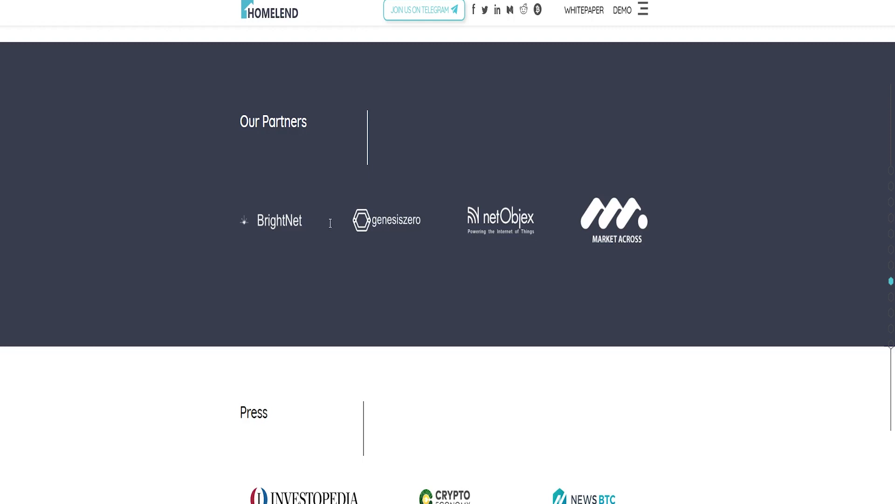
# Step: Scroll through the Press articles and the 2016–2019 roadmap down to the FAQ
pyautogui.scroll(-3)
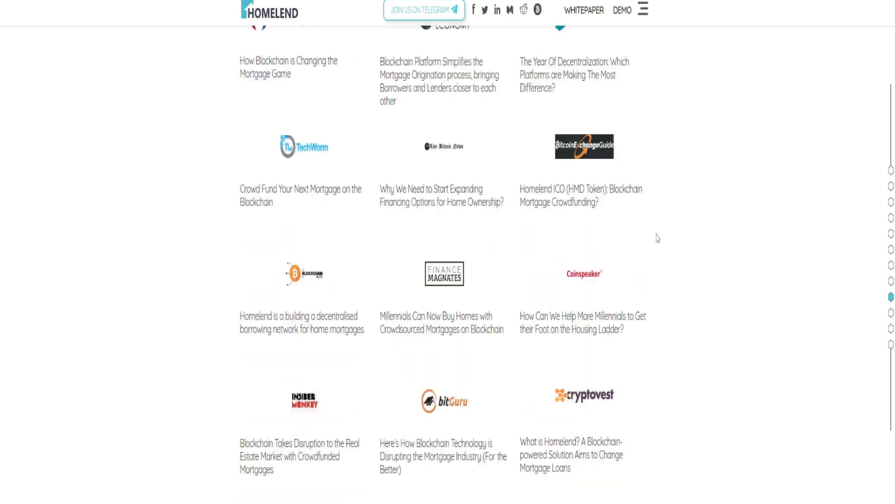
pyautogui.scroll(-3)
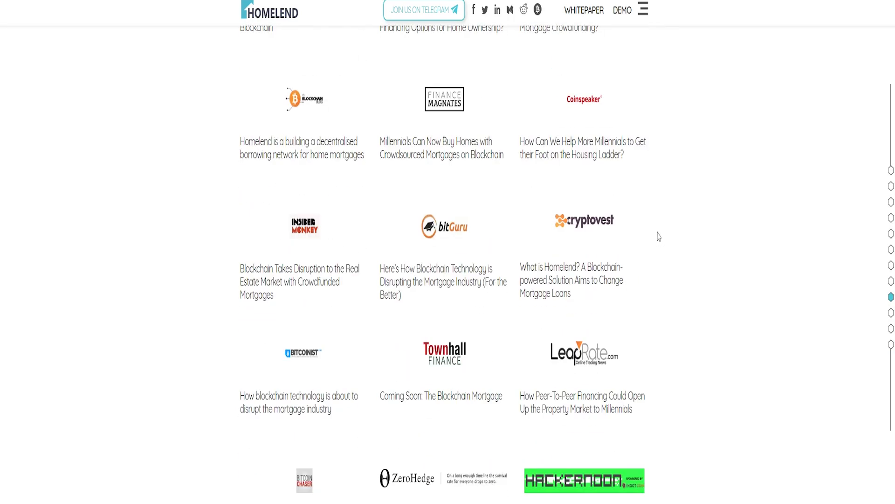
pyautogui.scroll(-3)
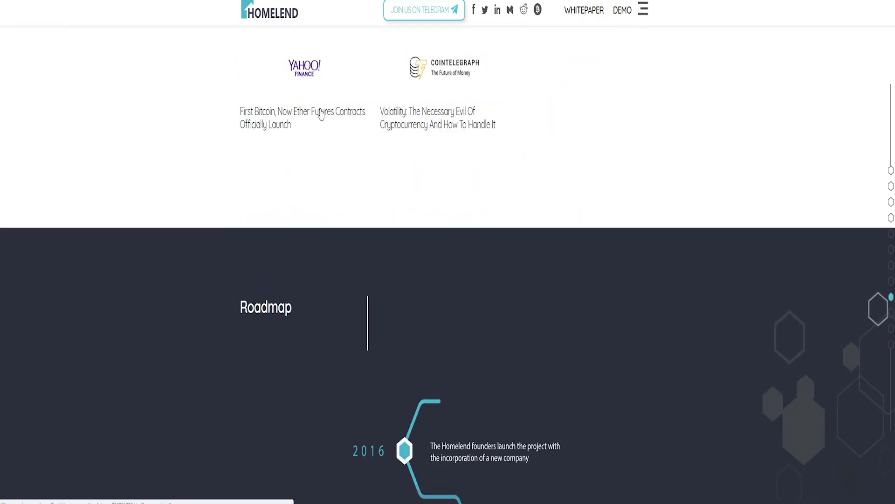
pyautogui.scroll(-3)
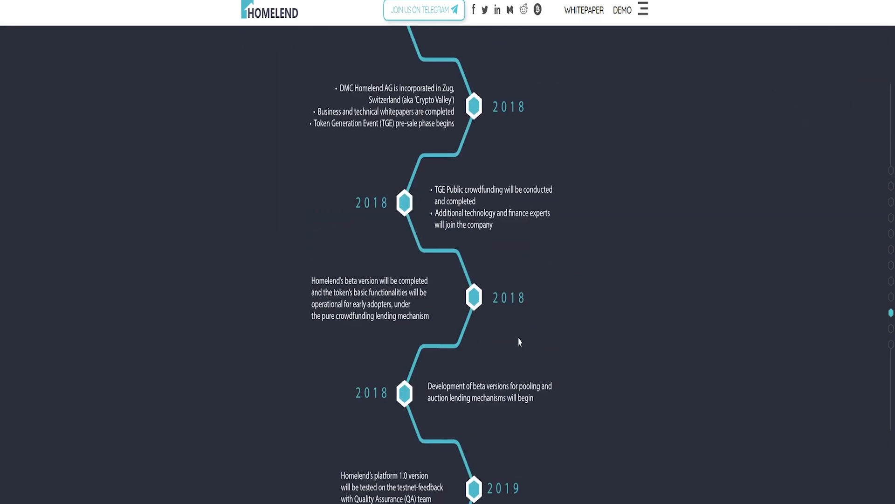
pyautogui.scroll(-3)
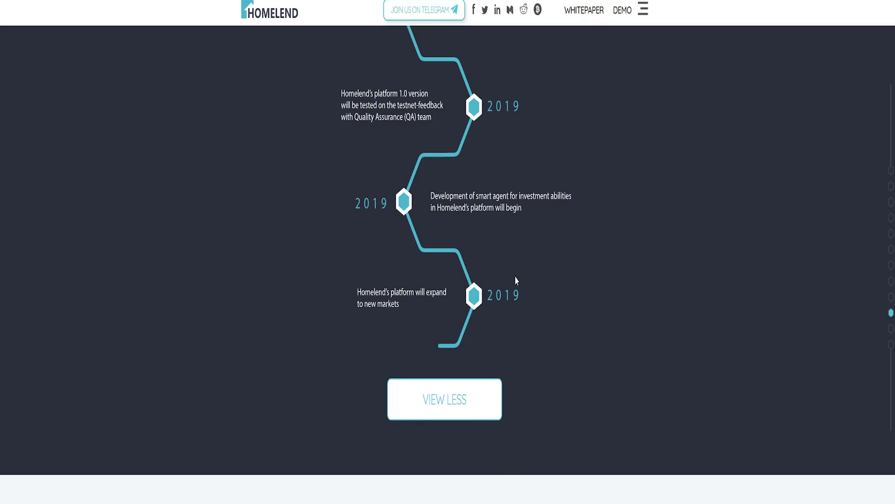
pyautogui.scroll(-3)
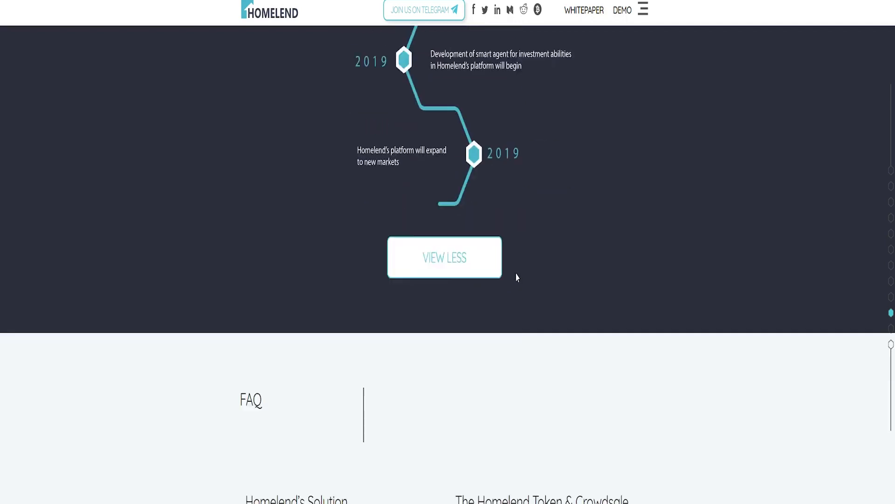
pyautogui.scroll(-3)
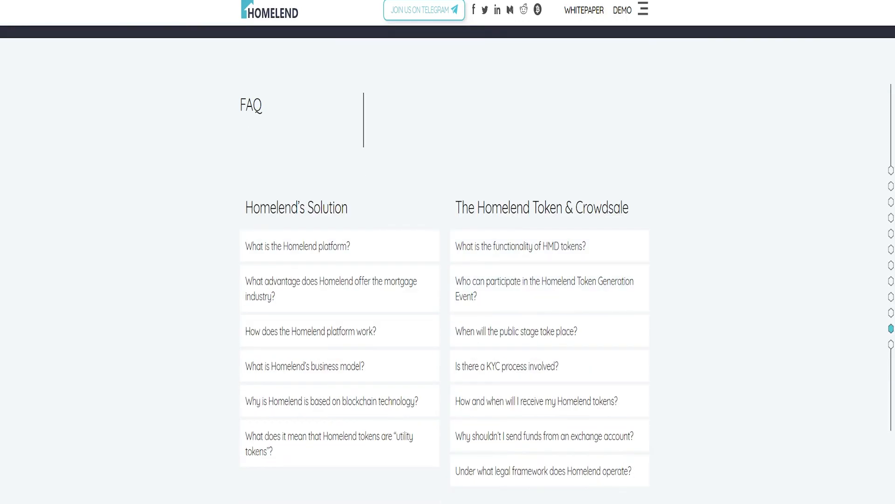
# Step: Open the Homelend whitepaper PDF and read past the disclaimer and contents to the Introduction
pyautogui.click(586, 9)
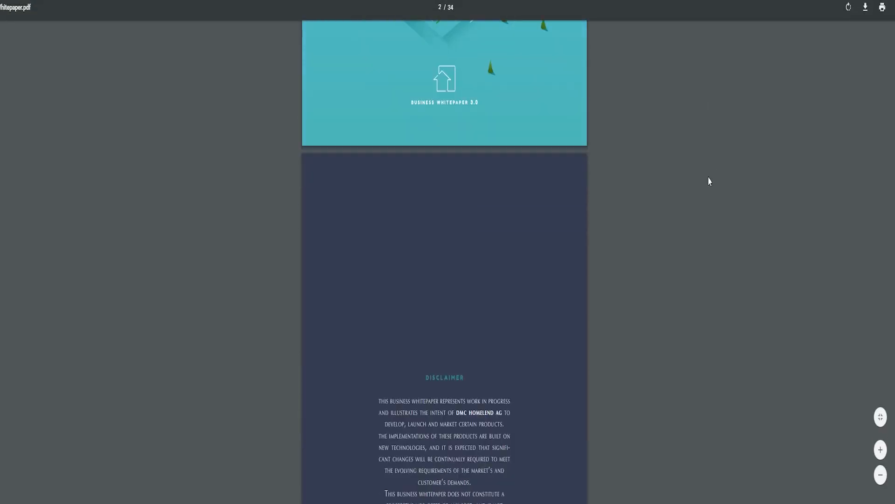
pyautogui.scroll(-3)
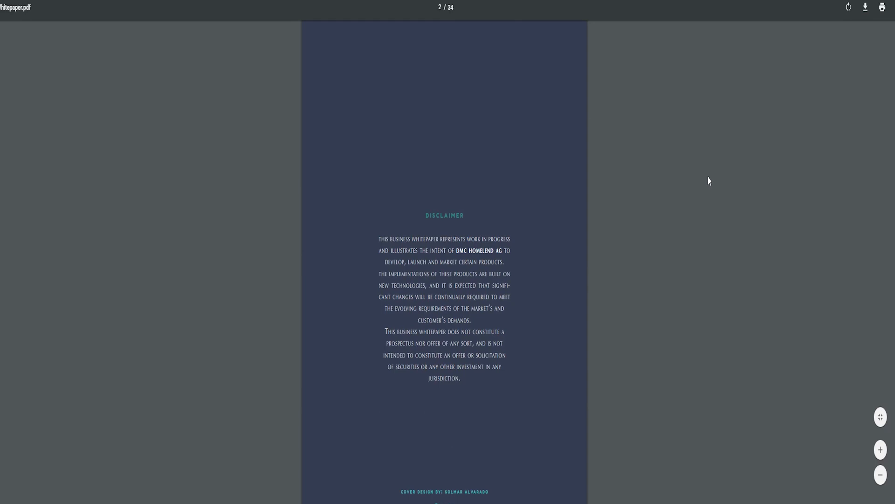
pyautogui.scroll(-3)
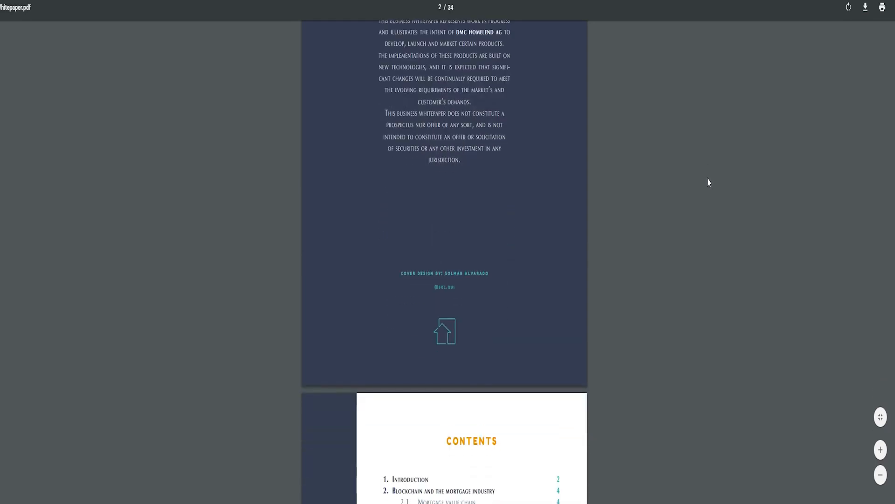
pyautogui.scroll(-3)
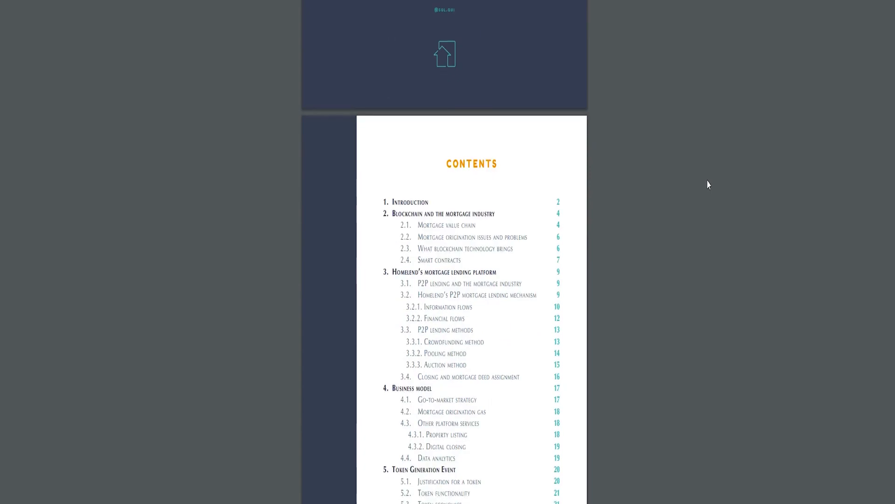
pyautogui.scroll(-3)
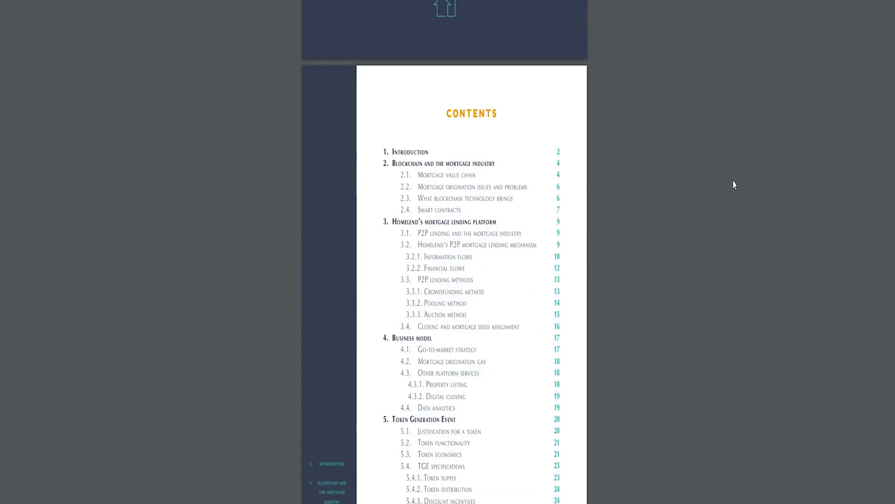
pyautogui.moveTo(731, 181)
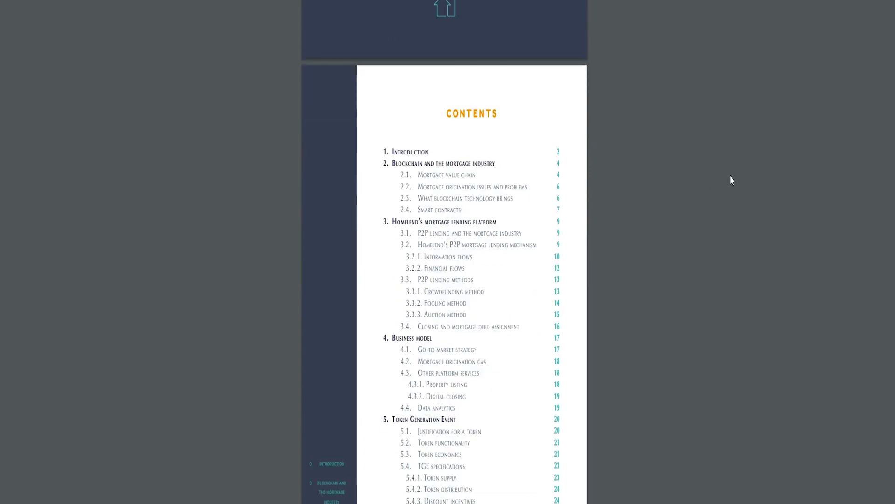
pyautogui.scroll(-3)
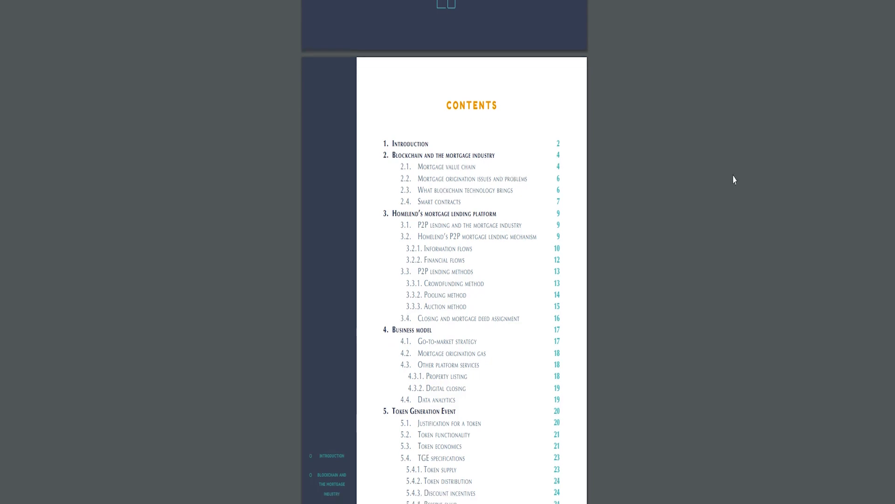
pyautogui.scroll(-3)
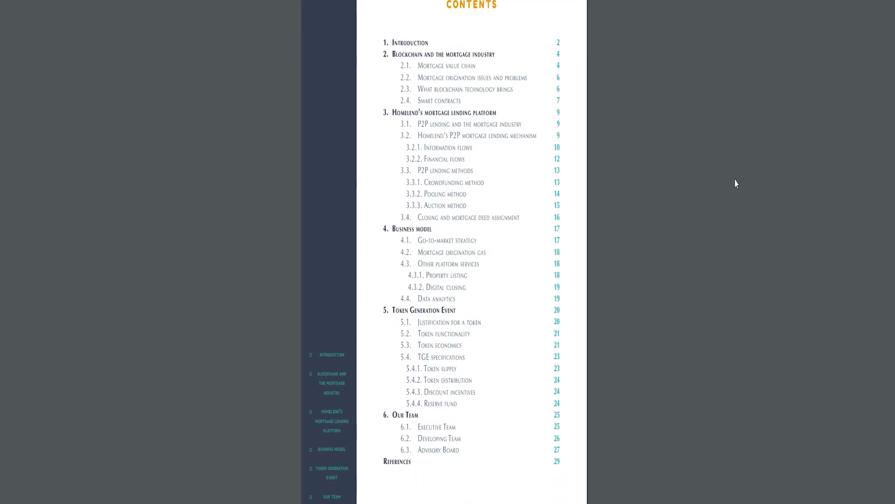
pyautogui.moveTo(737, 177)
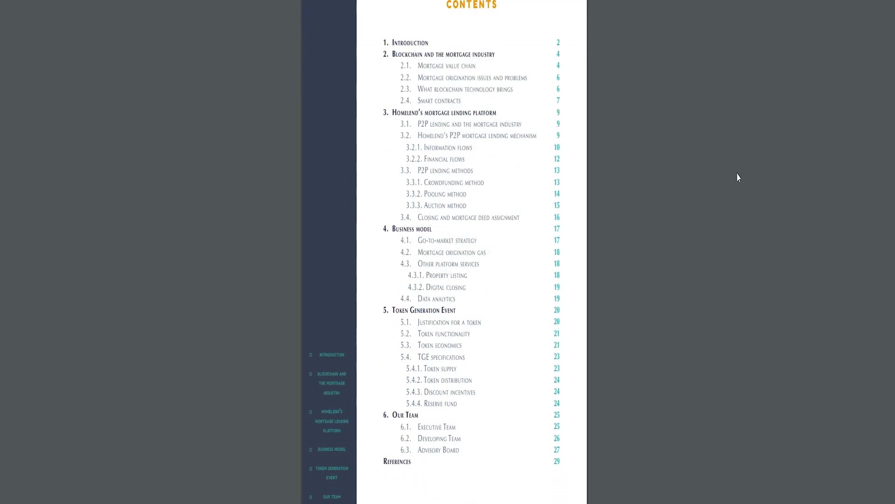
pyautogui.scroll(-3)
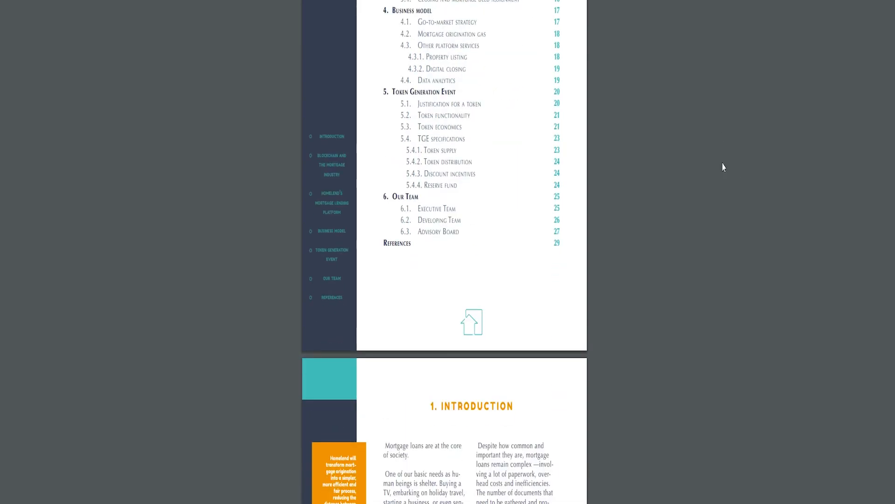
pyautogui.moveTo(725, 172)
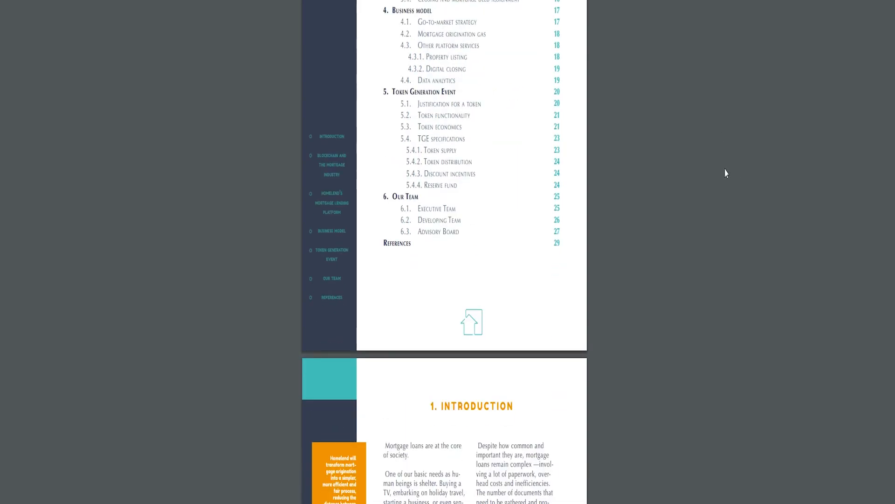
# Step: Read the whitepaper Introduction and mortgage origination figures down to section 3.2.2 Financial flows
pyautogui.scroll(-3)
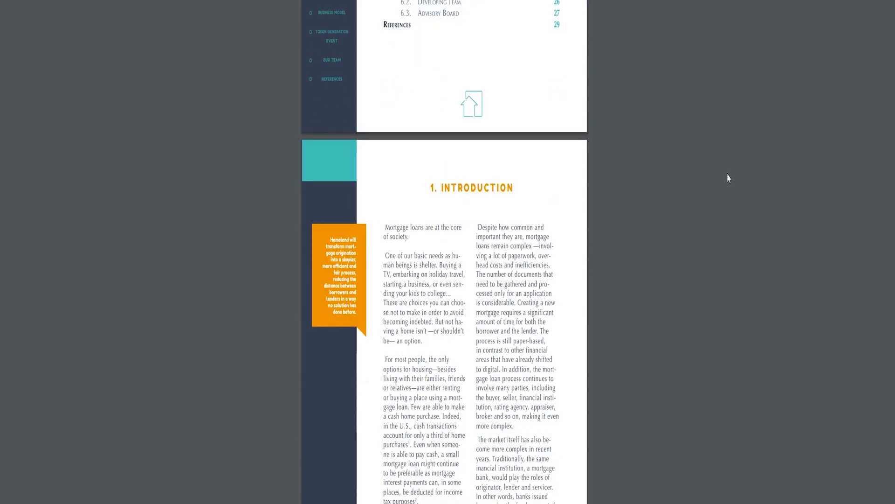
pyautogui.scroll(-3)
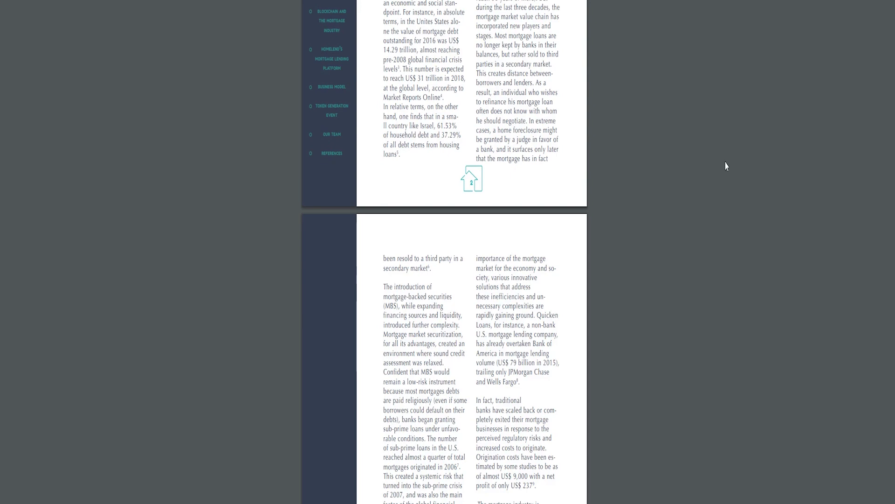
pyautogui.scroll(-3)
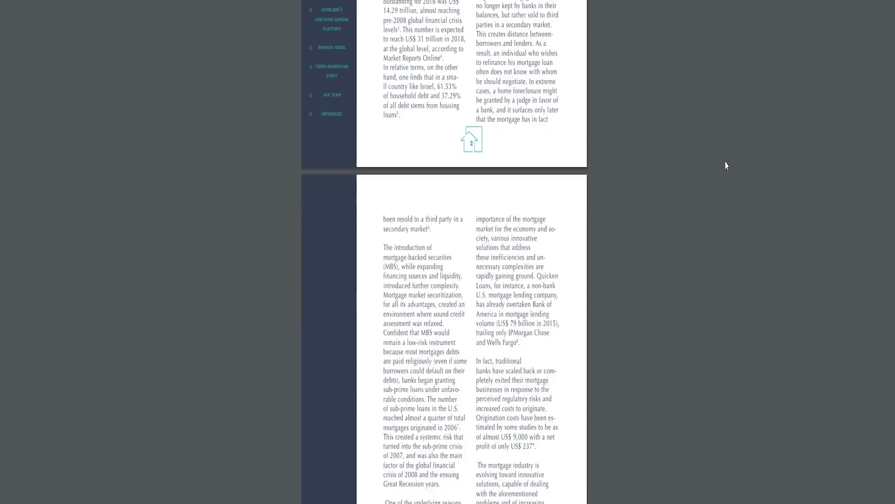
pyautogui.scroll(-3)
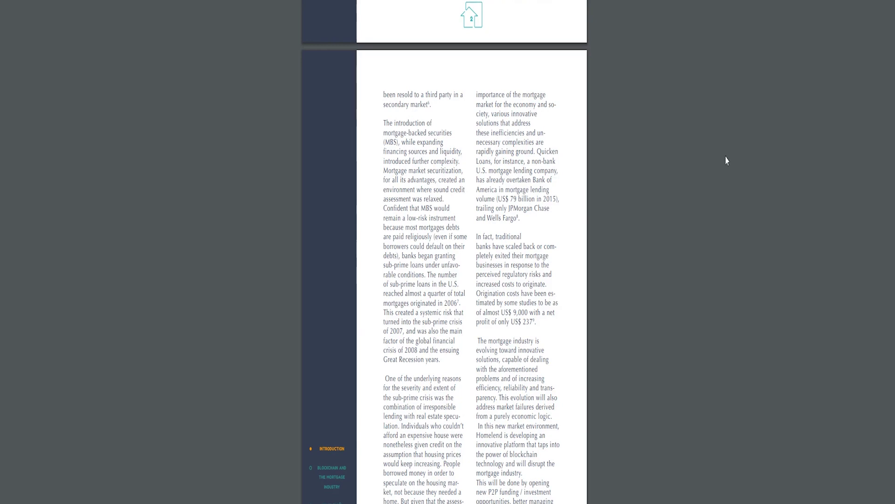
pyautogui.scroll(-3)
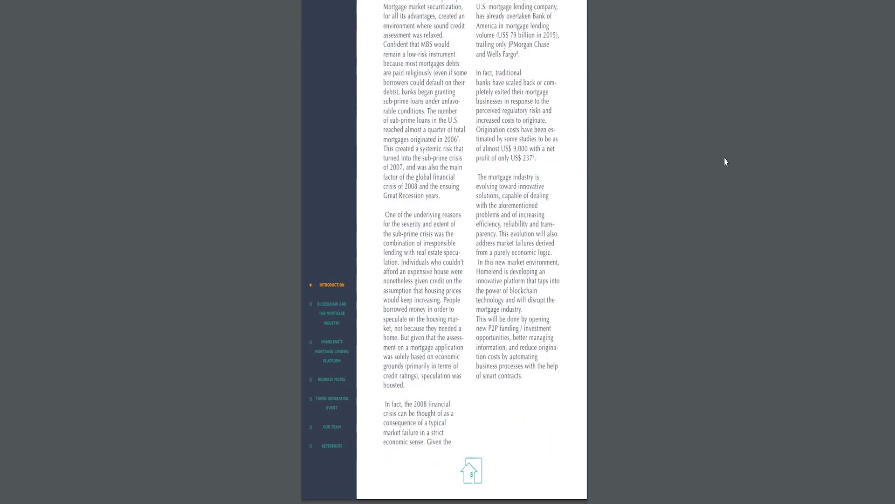
pyautogui.scroll(-3)
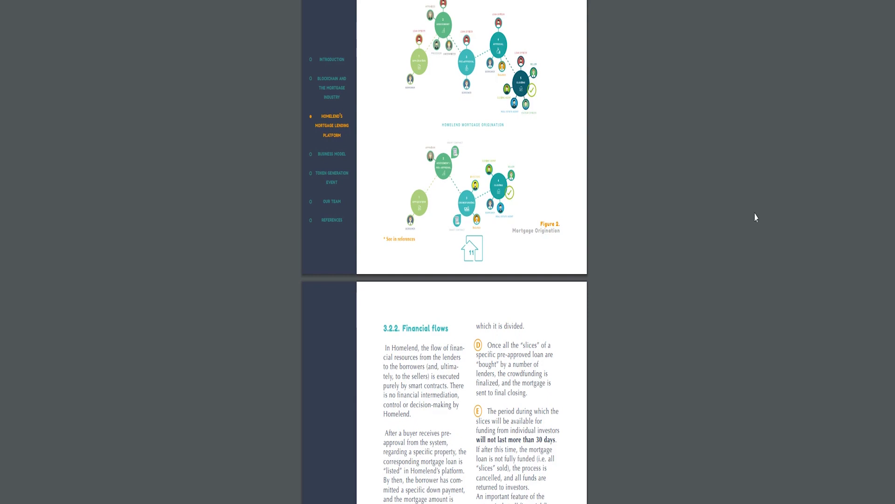
# Step: Read past Figure 3 Crowdfunding Method and section 5.1 to 5.4 TGE specifications
pyautogui.scroll(-3)
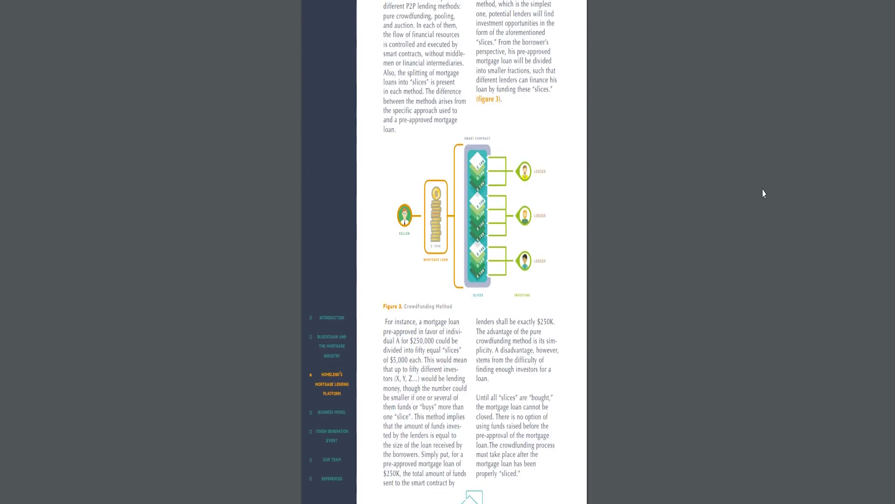
pyautogui.moveTo(752, 178)
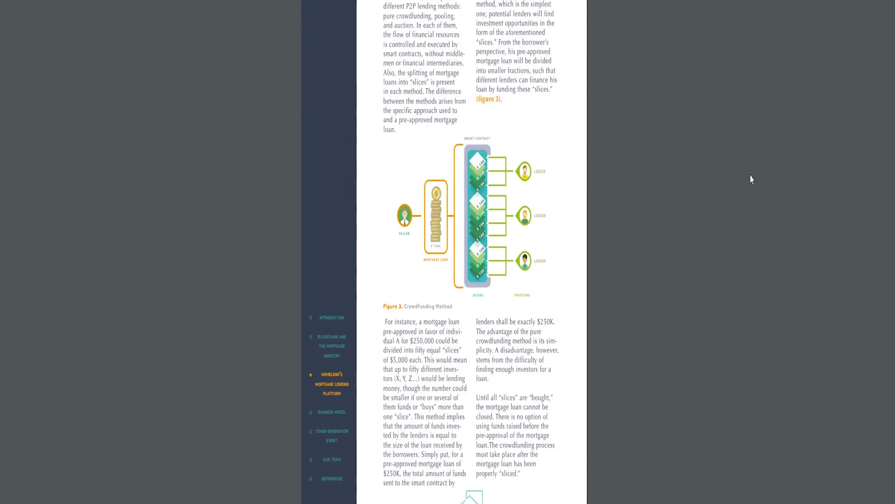
pyautogui.scroll(-3)
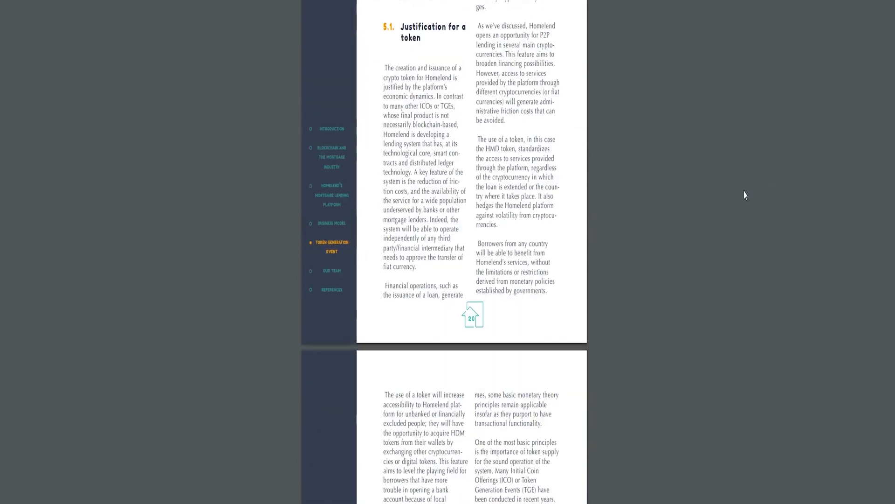
pyautogui.scroll(-3)
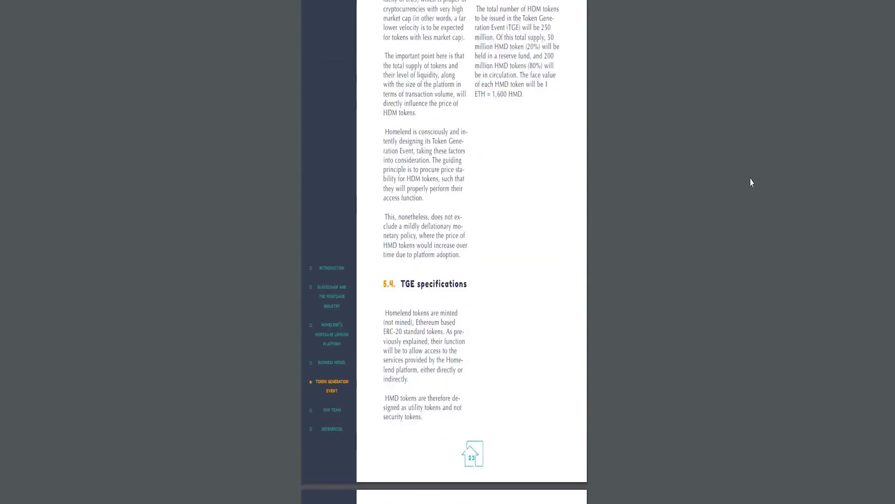
pyautogui.scroll(-3)
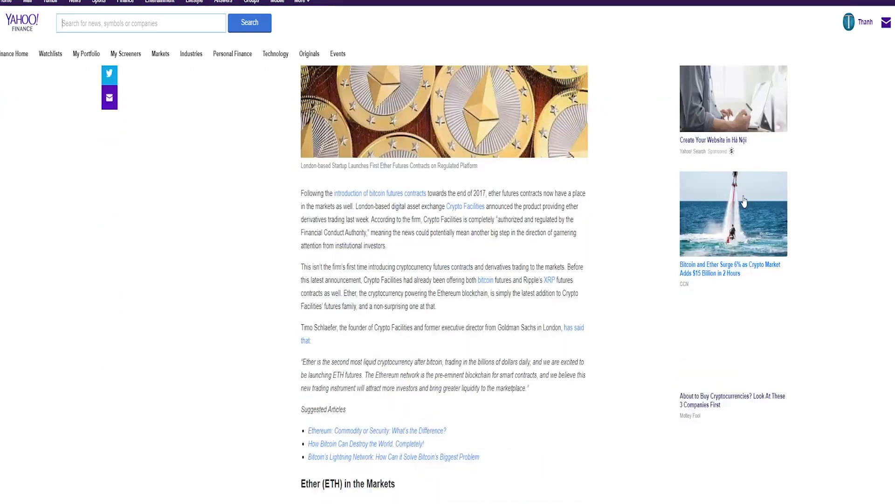
# Step: Scroll through the Yahoo Finance article on the first Ether futures contracts
pyautogui.scroll(-3)
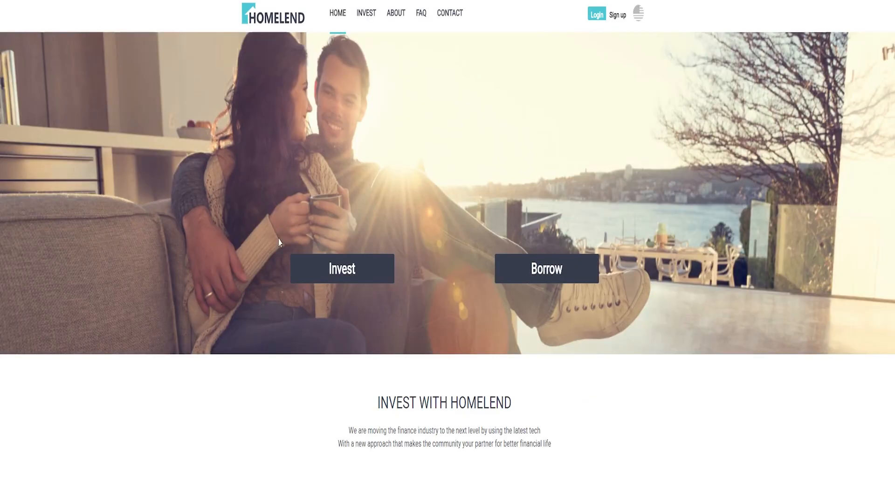
# Step: Look over the old Homelend homepage sections, scrolling down and back up
pyautogui.scroll(-3)
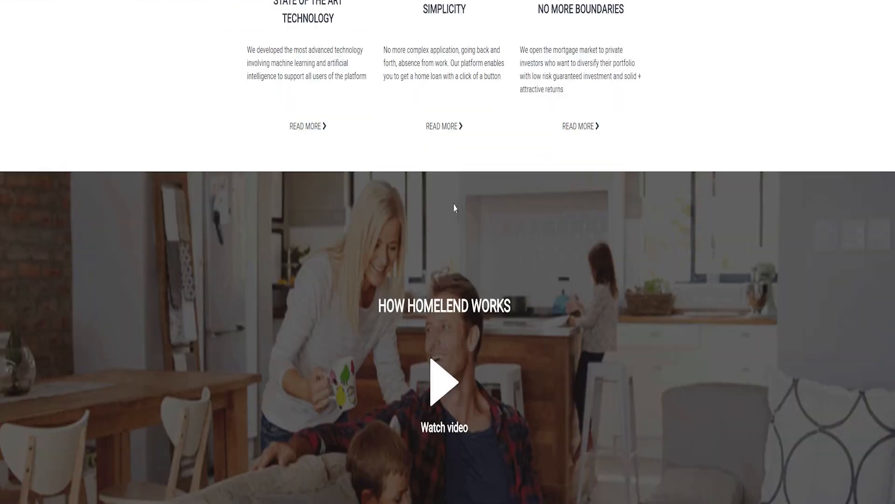
pyautogui.click(438, 393)
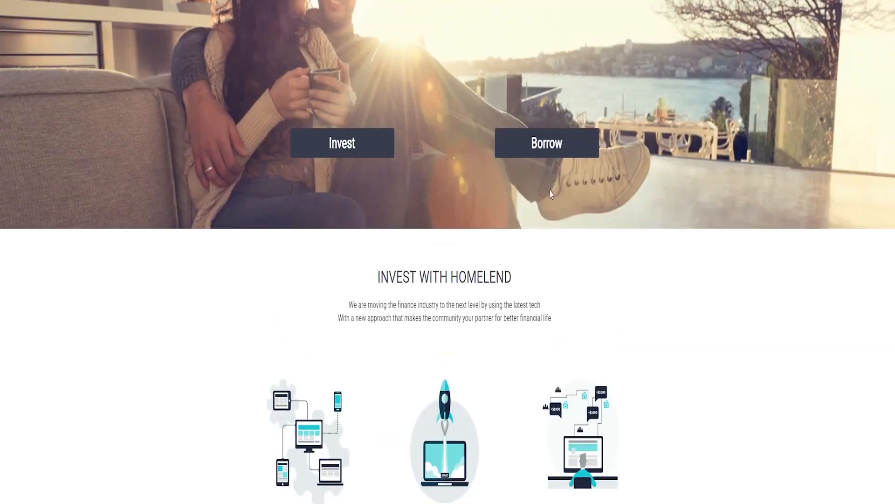
pyautogui.scroll(3)
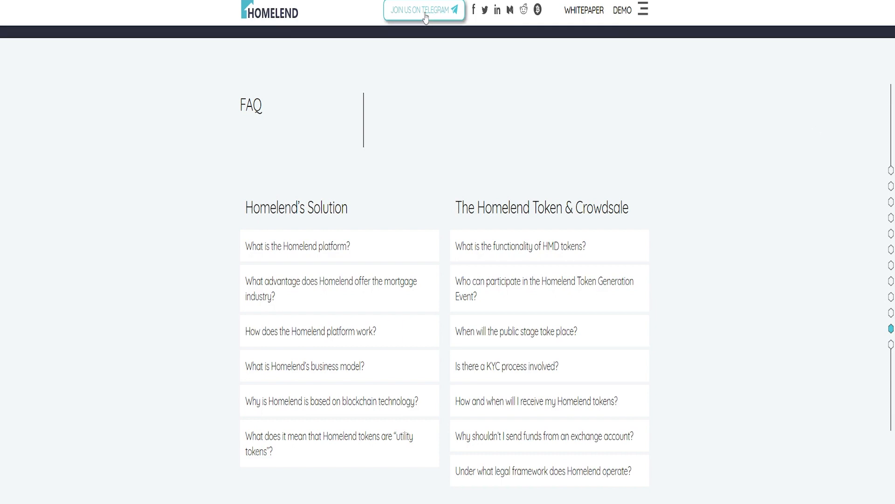
# Step: Scroll the ICO page past Timetable, Specifications, Bonuses and Token Allocation to the team photos
pyautogui.scroll(3)
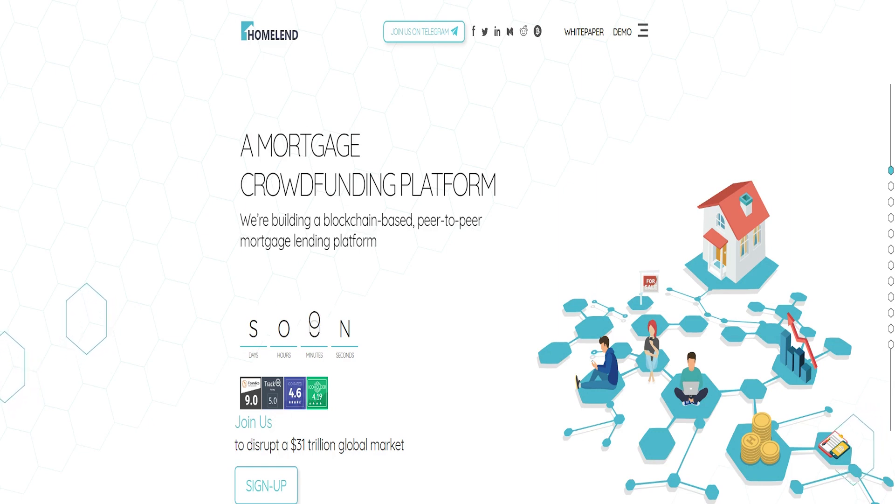
pyautogui.scroll(-3)
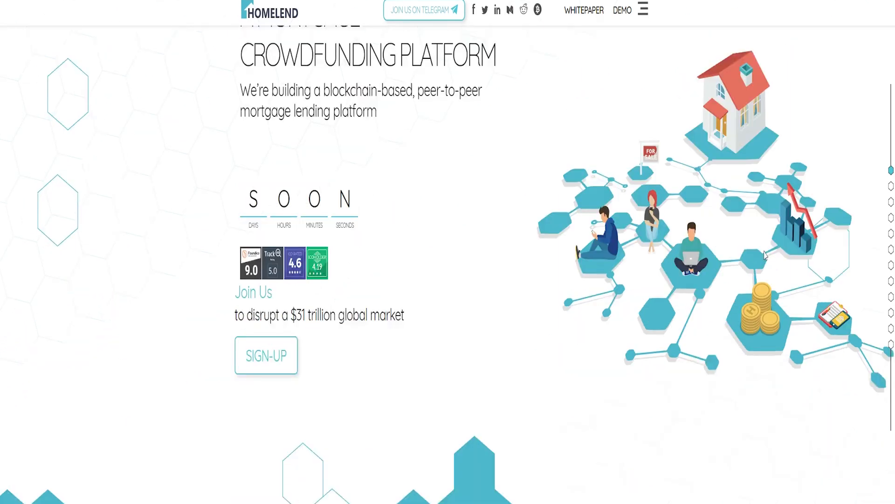
pyautogui.scroll(-3)
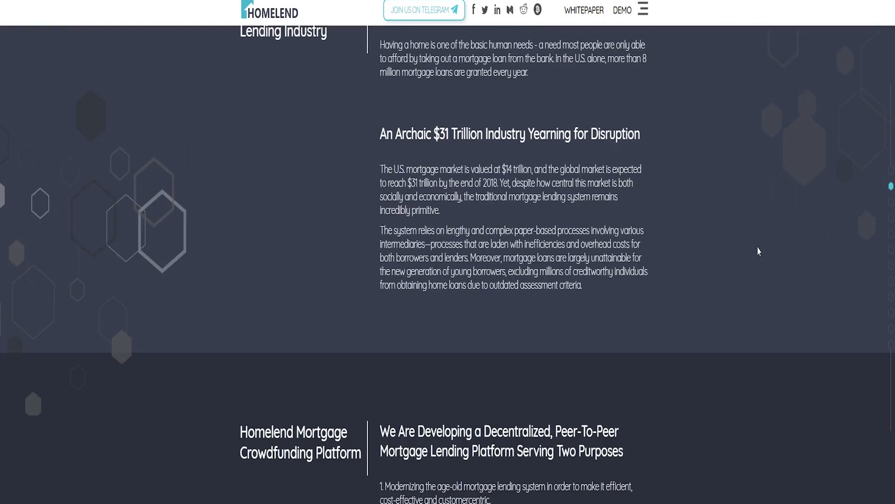
pyautogui.scroll(-3)
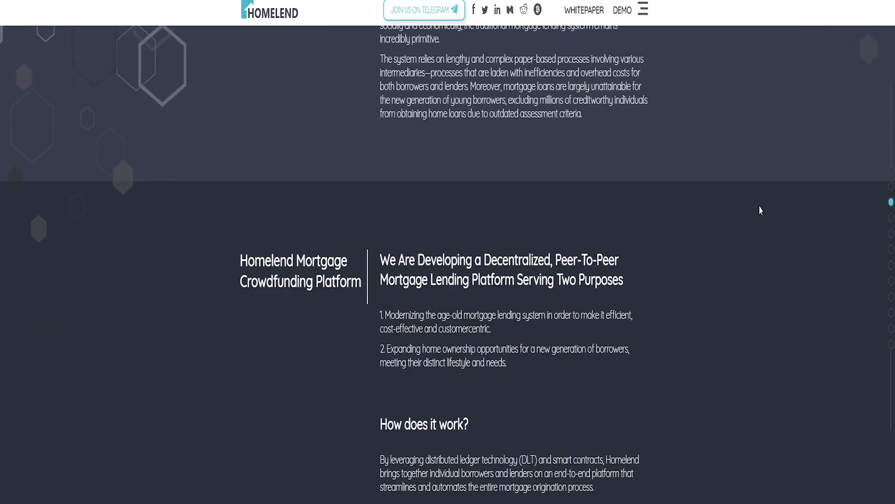
pyautogui.scroll(-3)
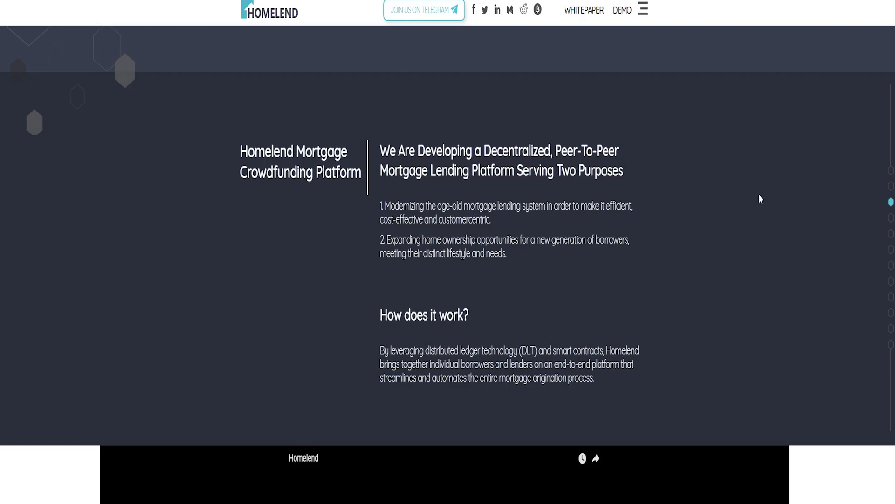
pyautogui.scroll(-3)
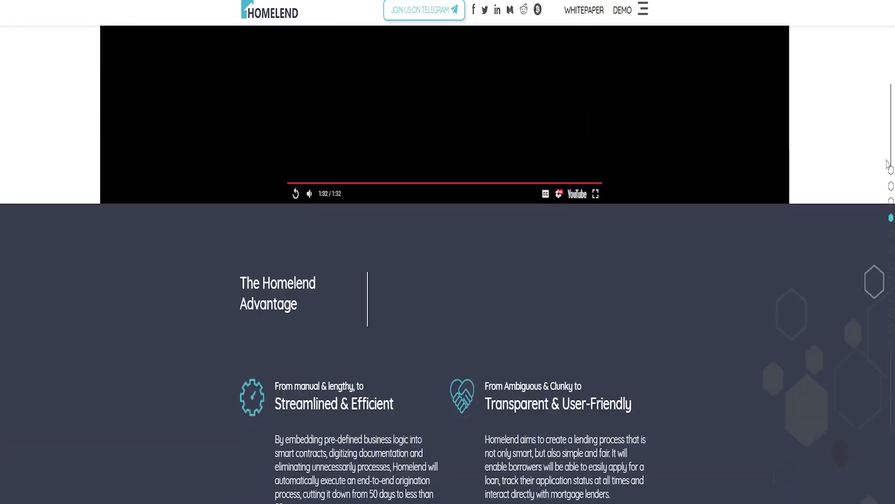
pyautogui.scroll(-3)
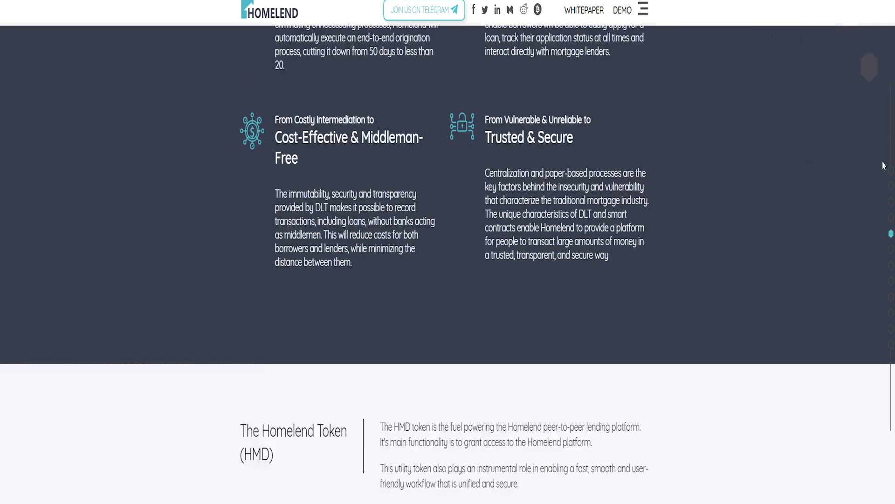
pyautogui.scroll(-3)
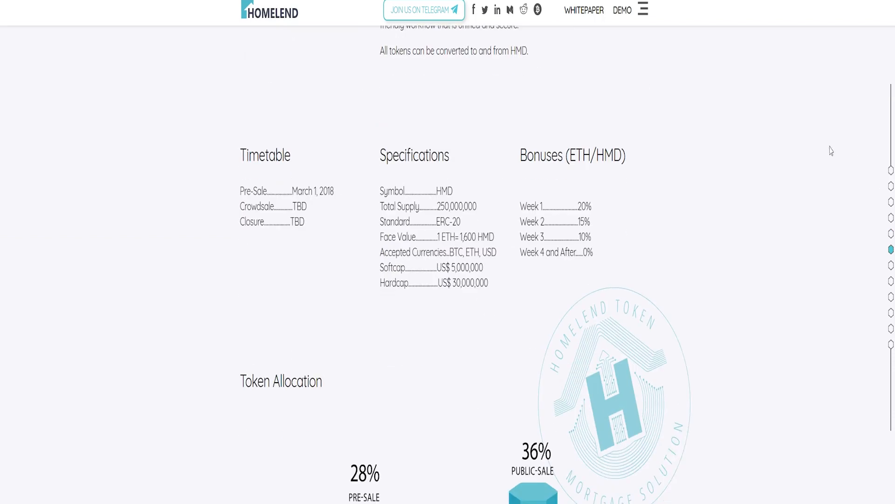
pyautogui.scroll(-3)
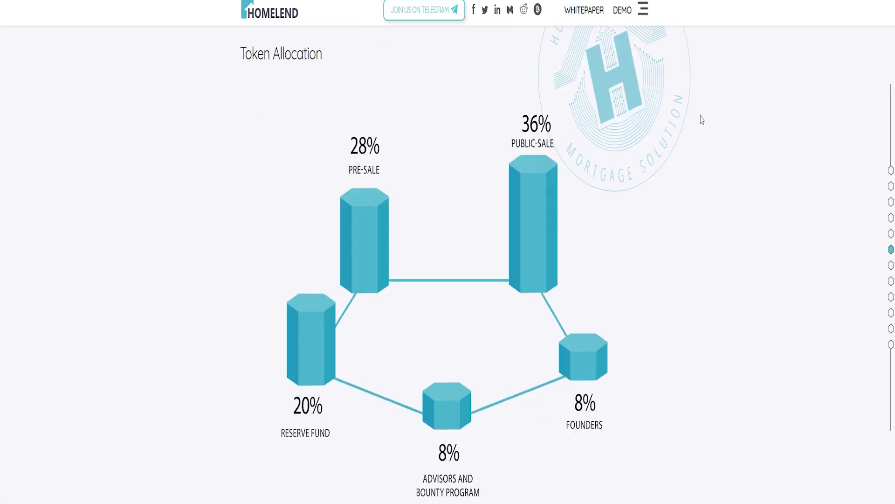
pyautogui.scroll(-3)
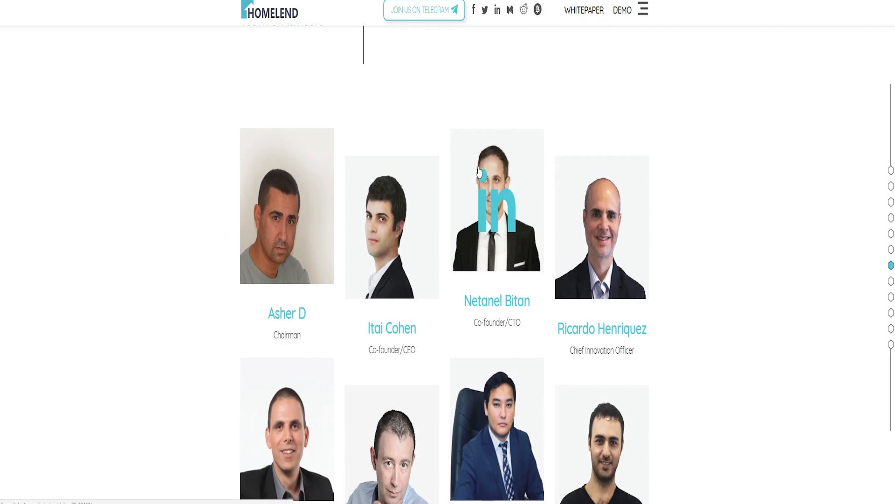
# Step: Scroll through the advisors, Our Partners and Press sections to the 2016–2017 roadmap
pyautogui.scroll(-3)
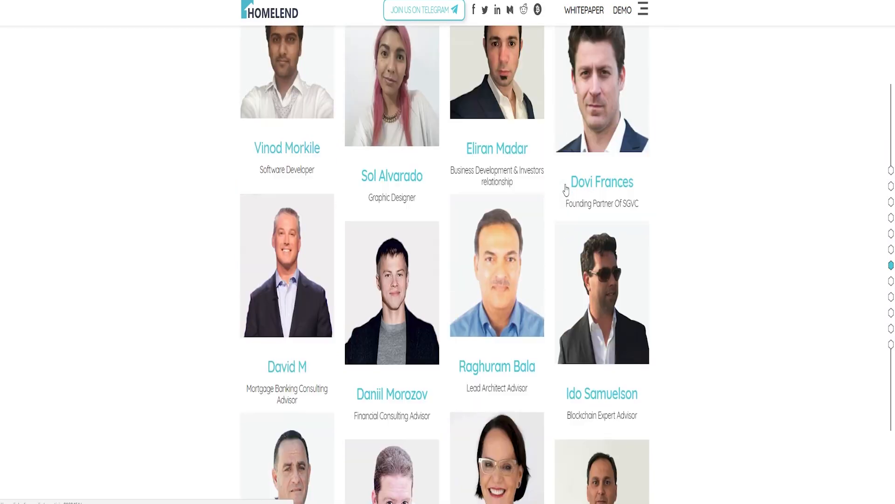
pyautogui.moveTo(664, 175)
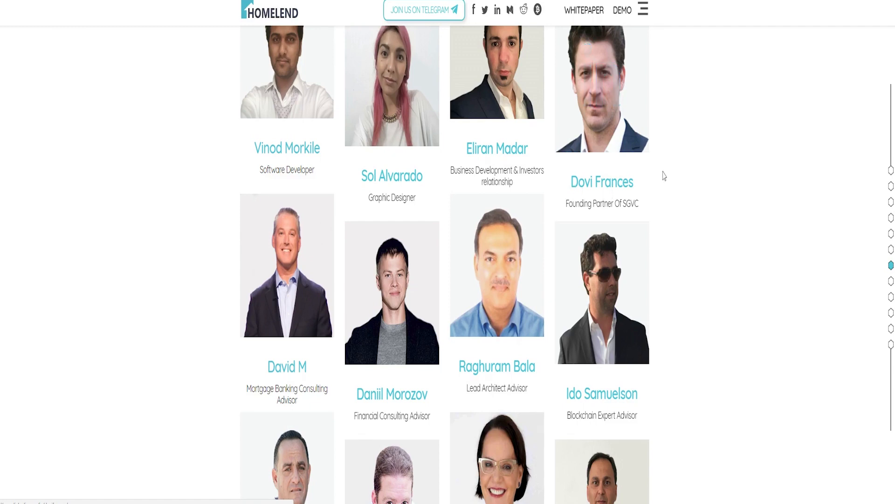
pyautogui.scroll(-3)
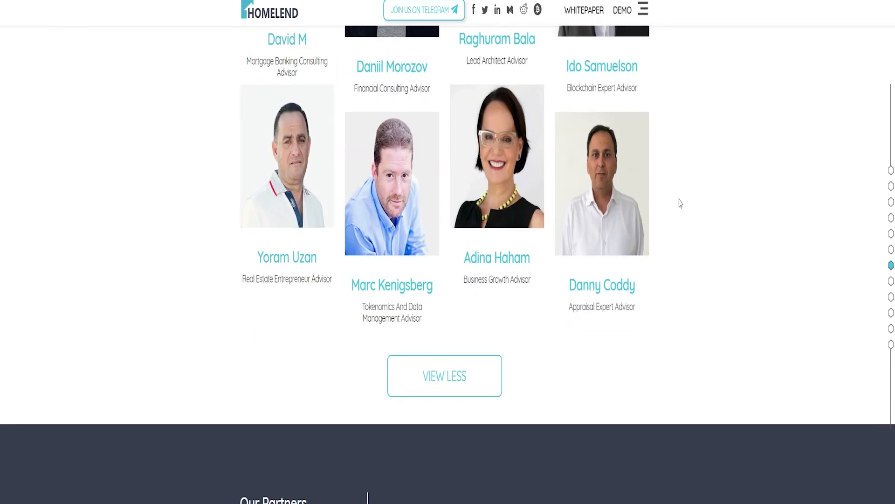
pyautogui.scroll(-3)
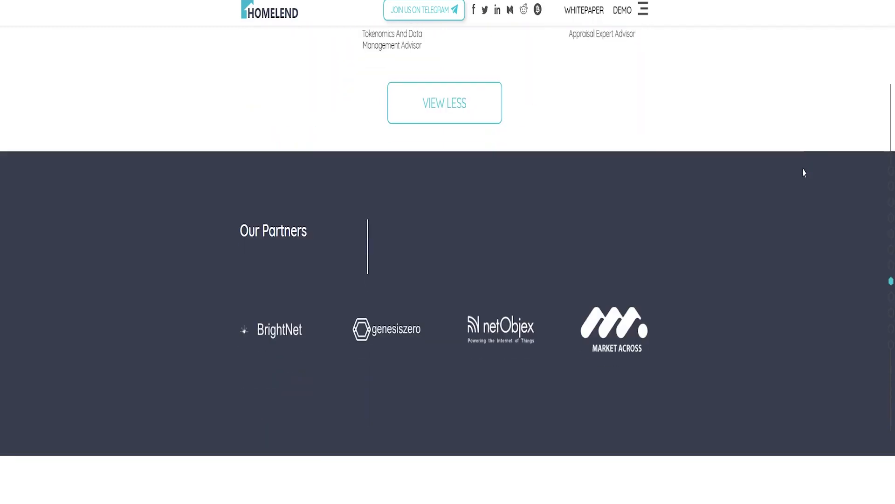
pyautogui.scroll(-3)
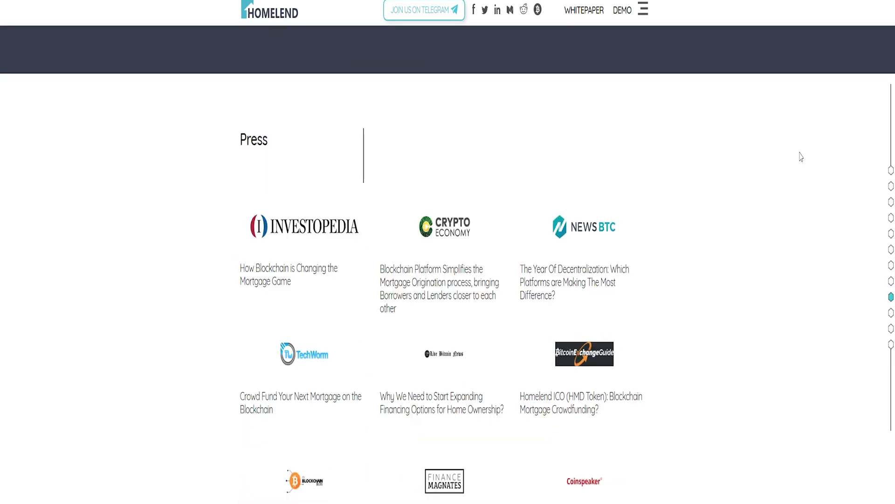
pyautogui.scroll(-3)
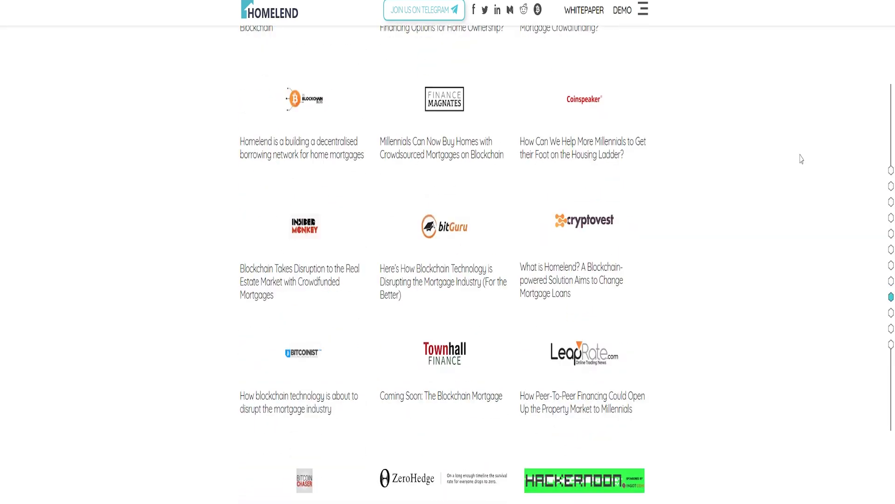
pyautogui.scroll(-3)
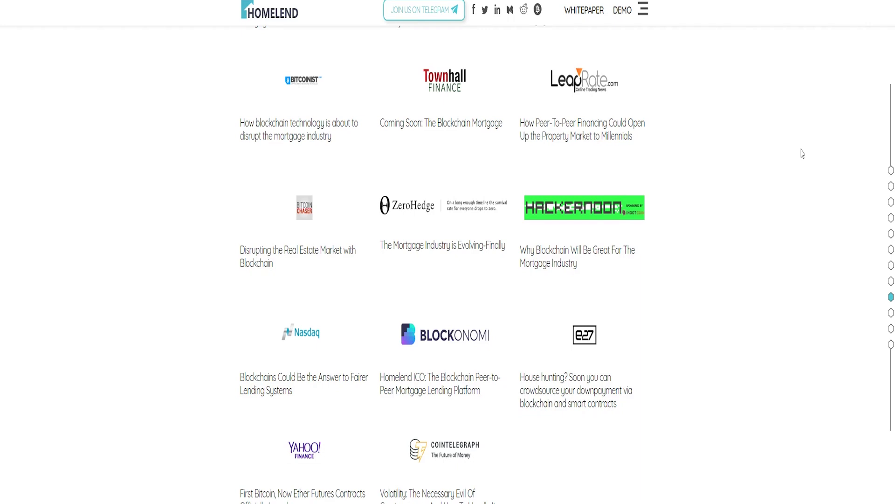
pyautogui.scroll(-3)
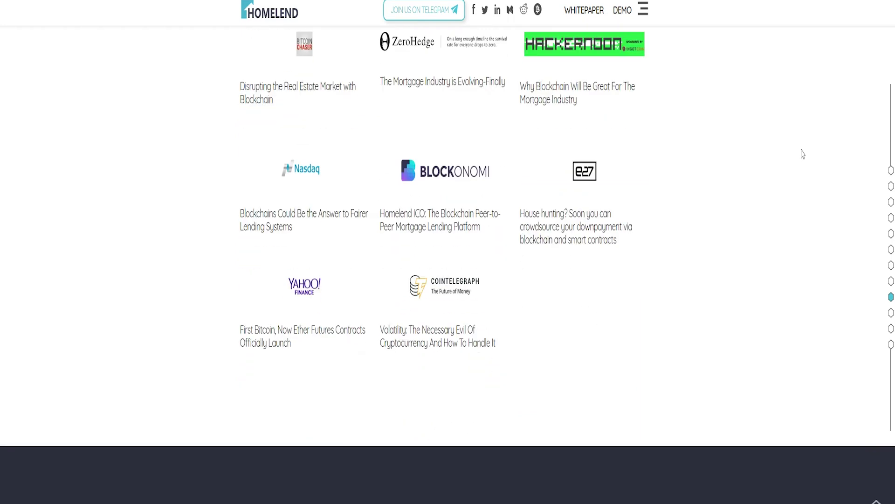
pyautogui.moveTo(802, 160)
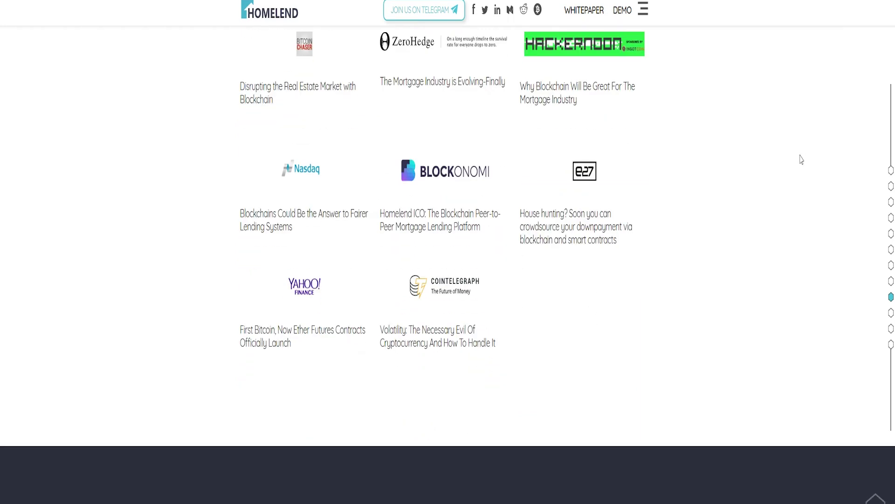
pyautogui.scroll(-3)
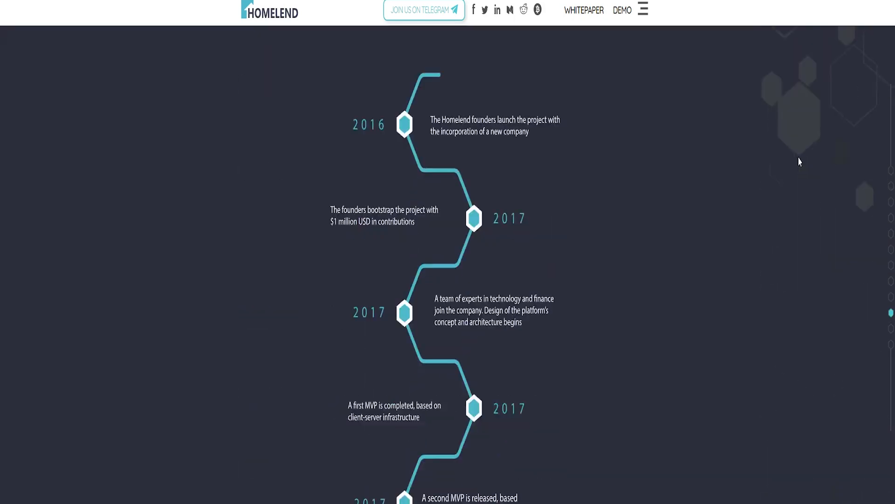
# Step: Scroll to the FAQ and expand two questions, including the legal framework answer
pyautogui.scroll(-3)
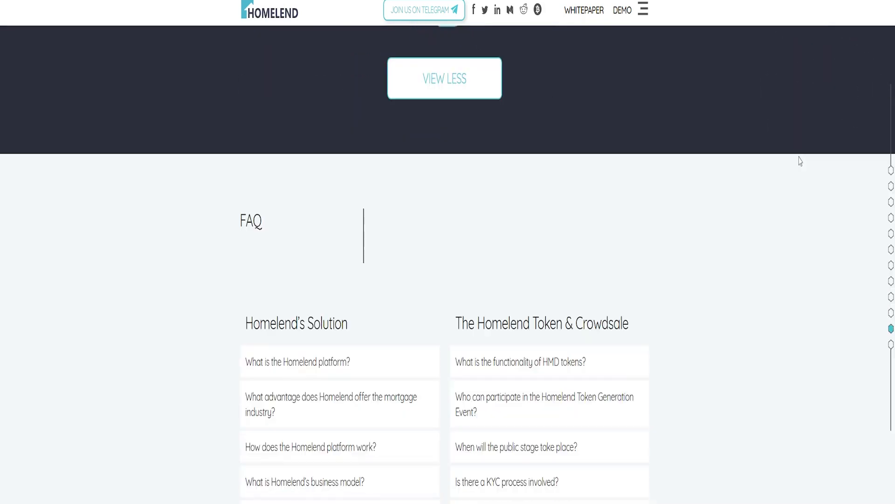
pyautogui.scroll(-3)
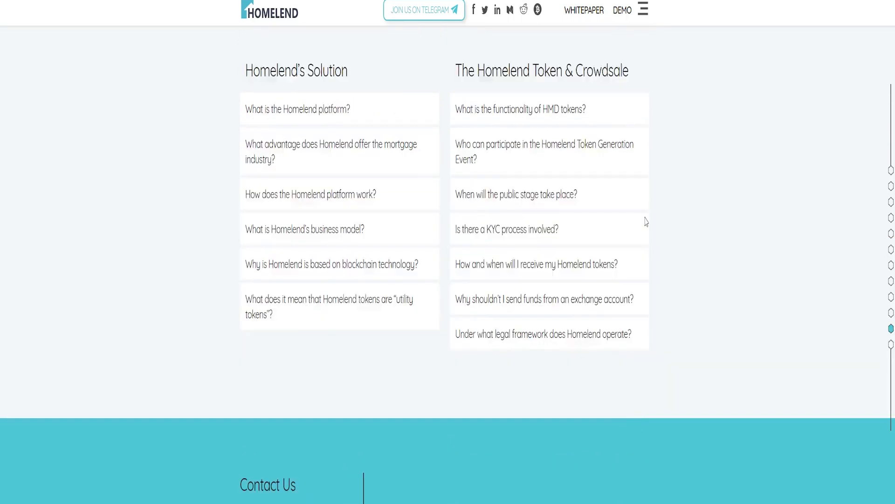
pyautogui.click(296, 109)
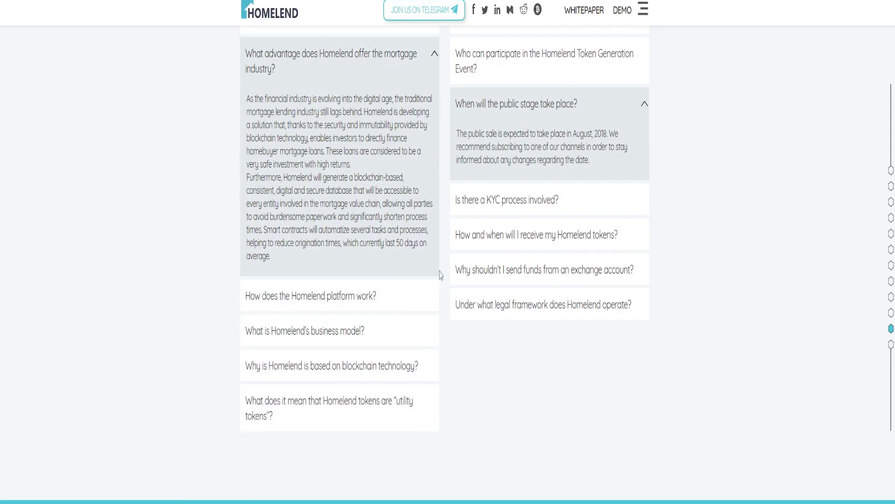
pyautogui.click(537, 234)
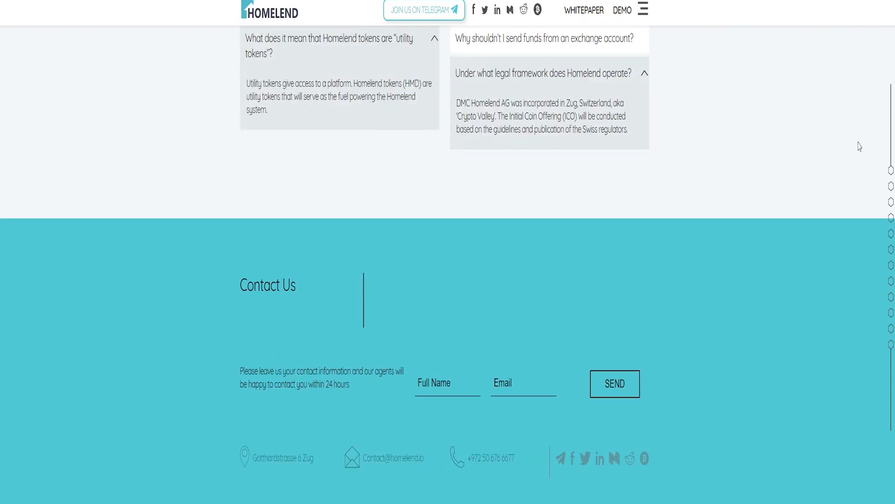
pyautogui.moveTo(756, 263)
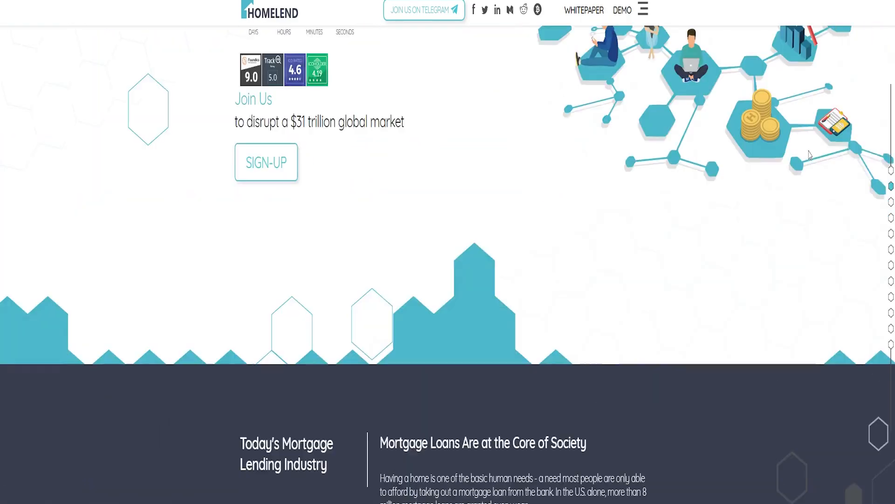
# Step: Scroll up to the site header where the Medium icon is
pyautogui.scroll(3)
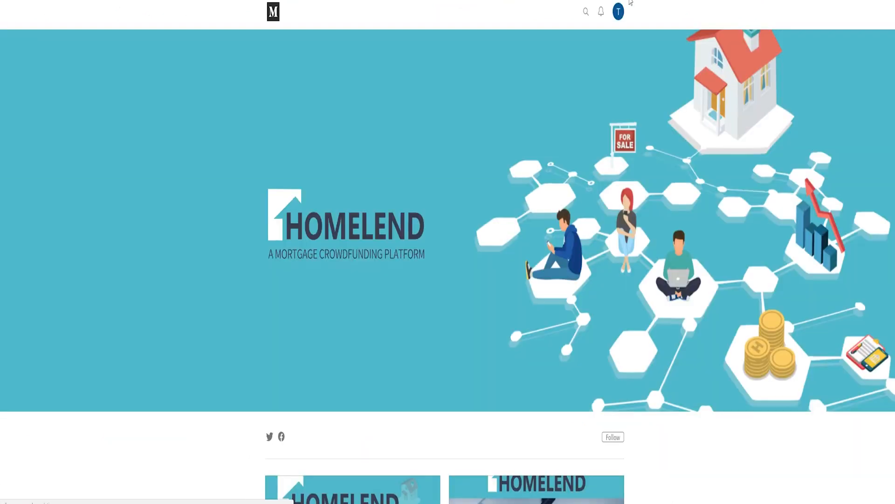
# Step: Scroll through two Homelend Medium posts to their ends
pyautogui.scroll(-3)
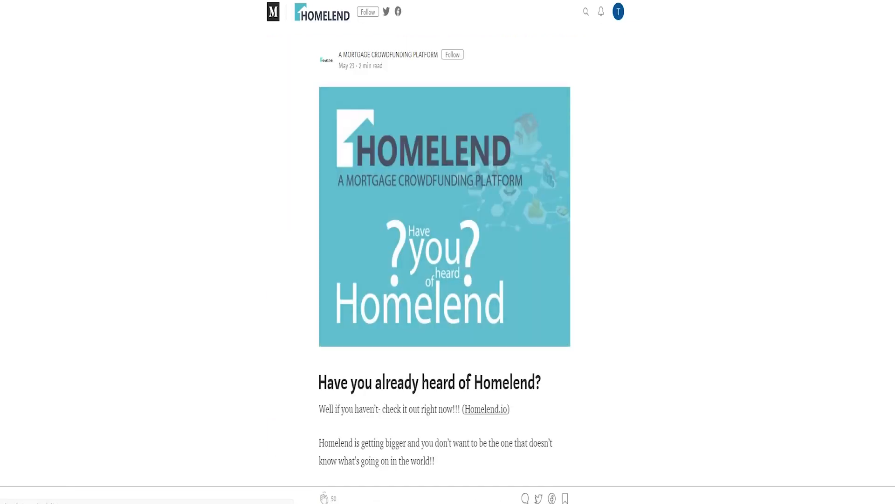
pyautogui.scroll(-3)
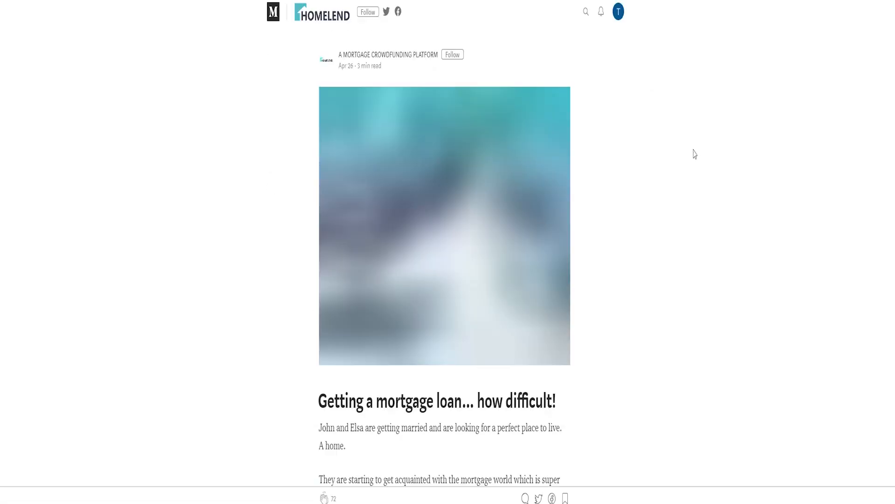
pyautogui.scroll(-3)
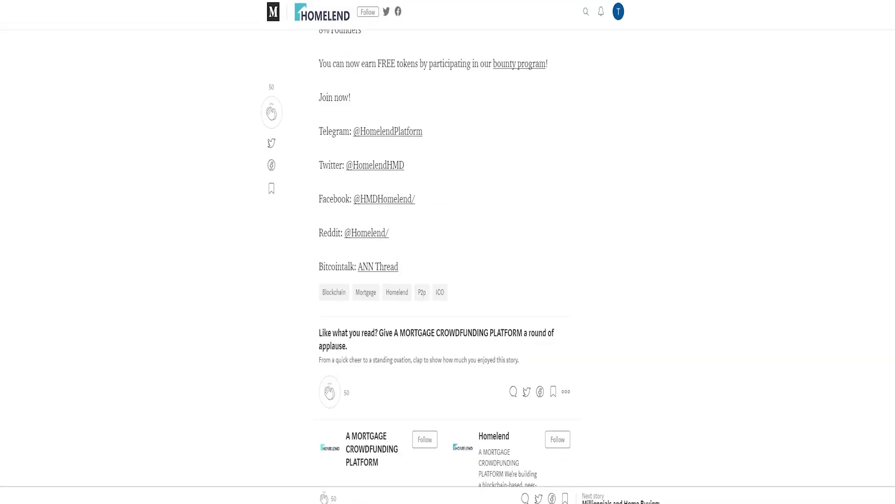
pyautogui.scroll(-3)
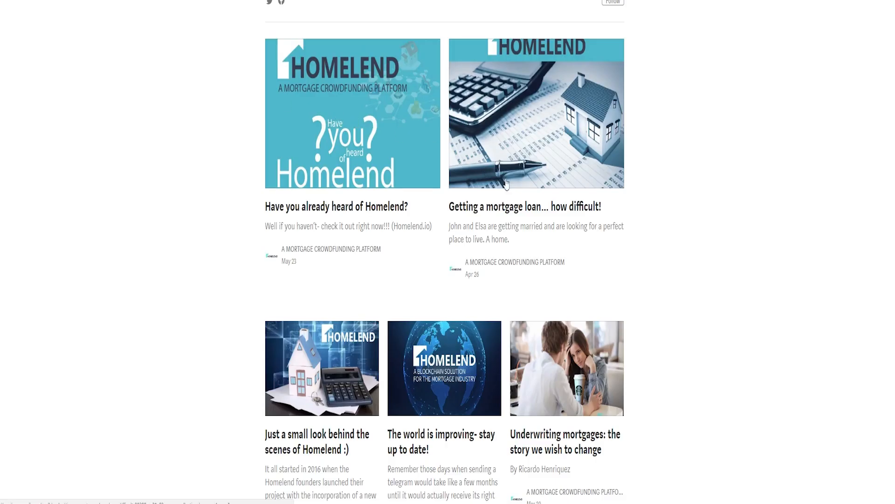
# Step: Open 'The world is improving- stay up to date!' and scroll through it
pyautogui.click(442, 374)
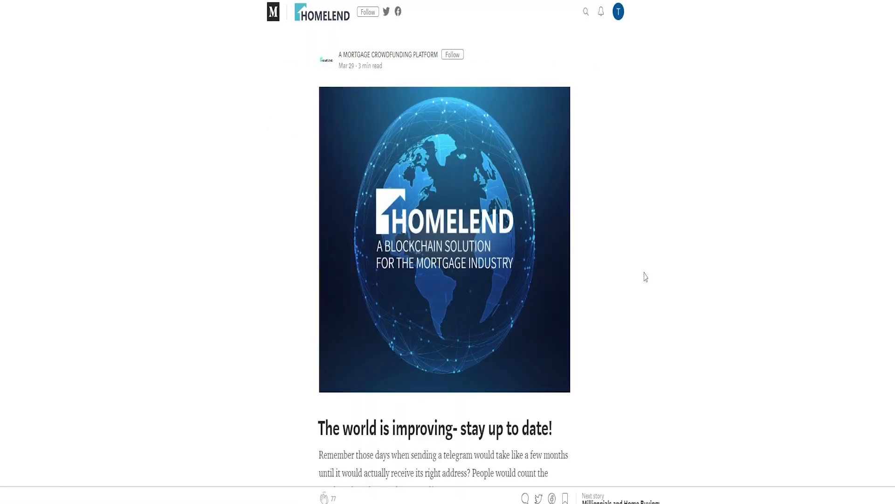
pyautogui.scroll(-3)
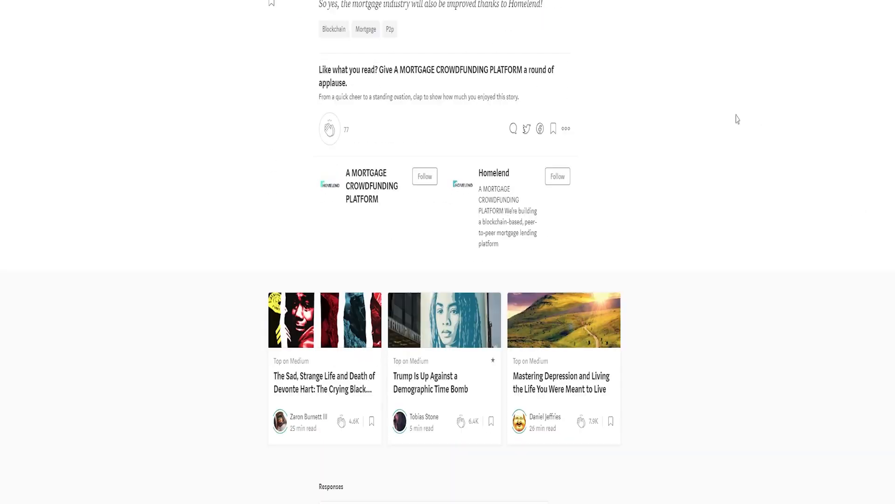